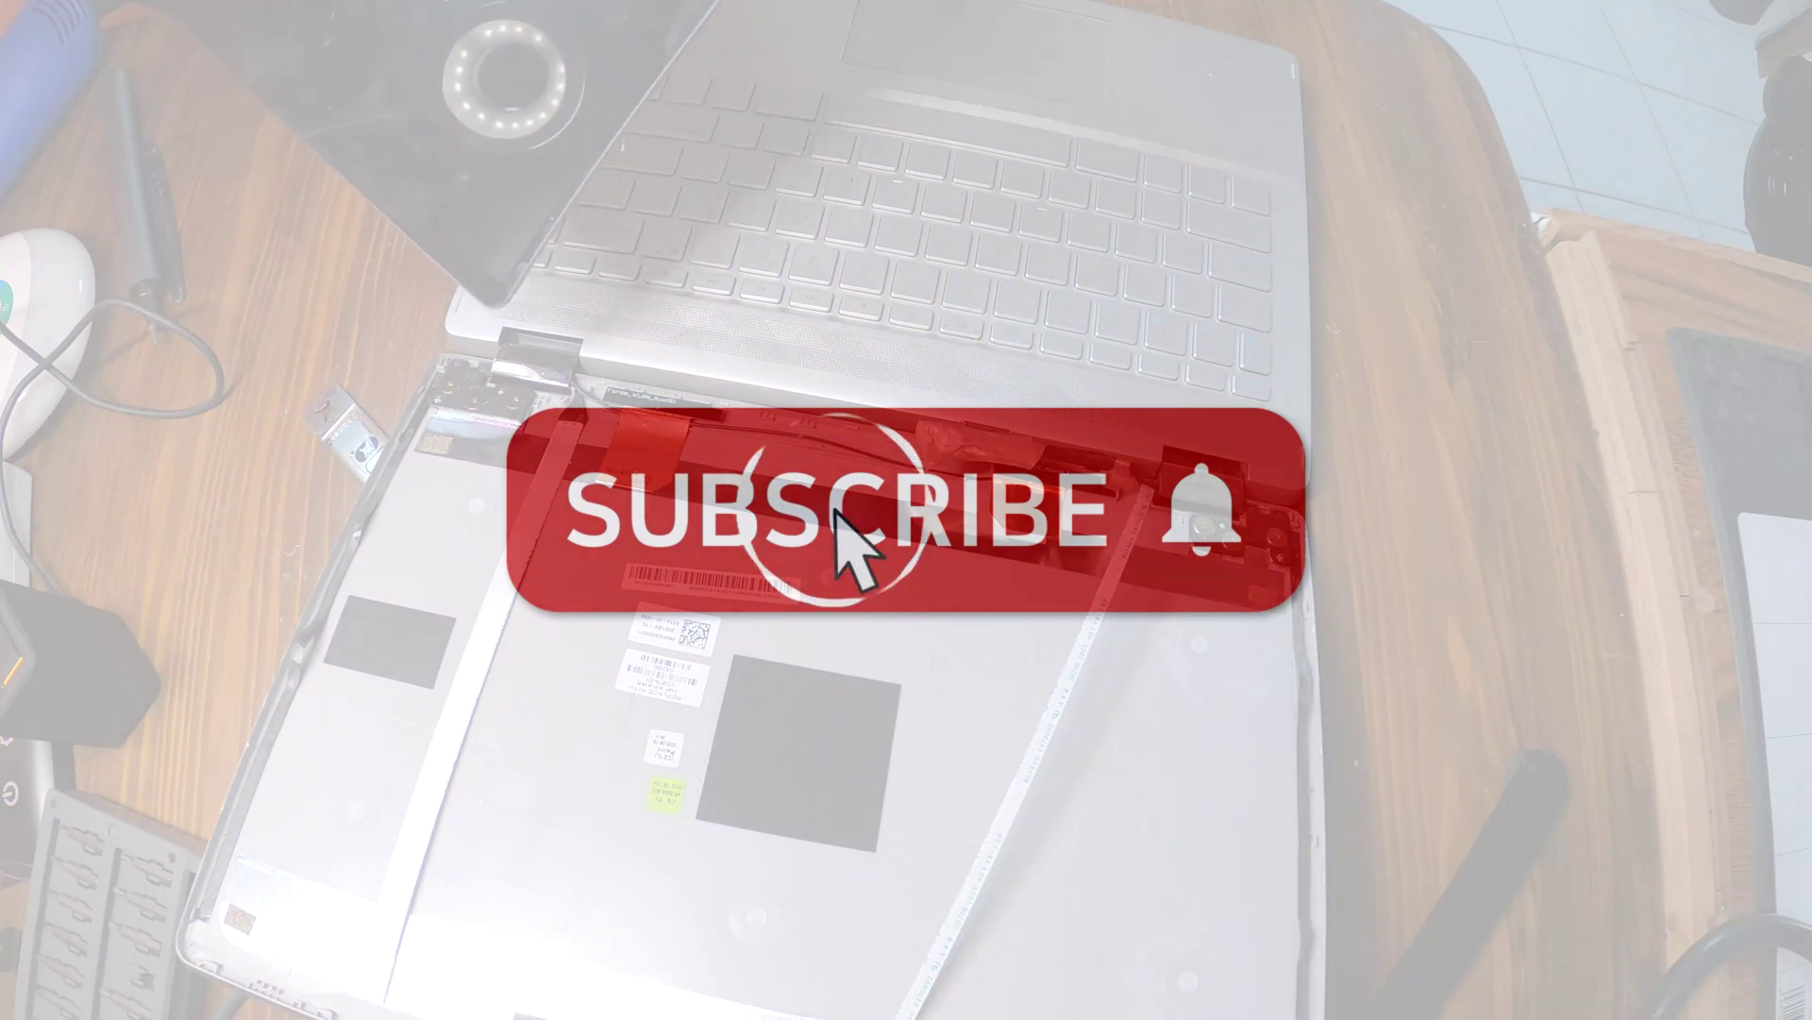
pyautogui.click(860, 546)
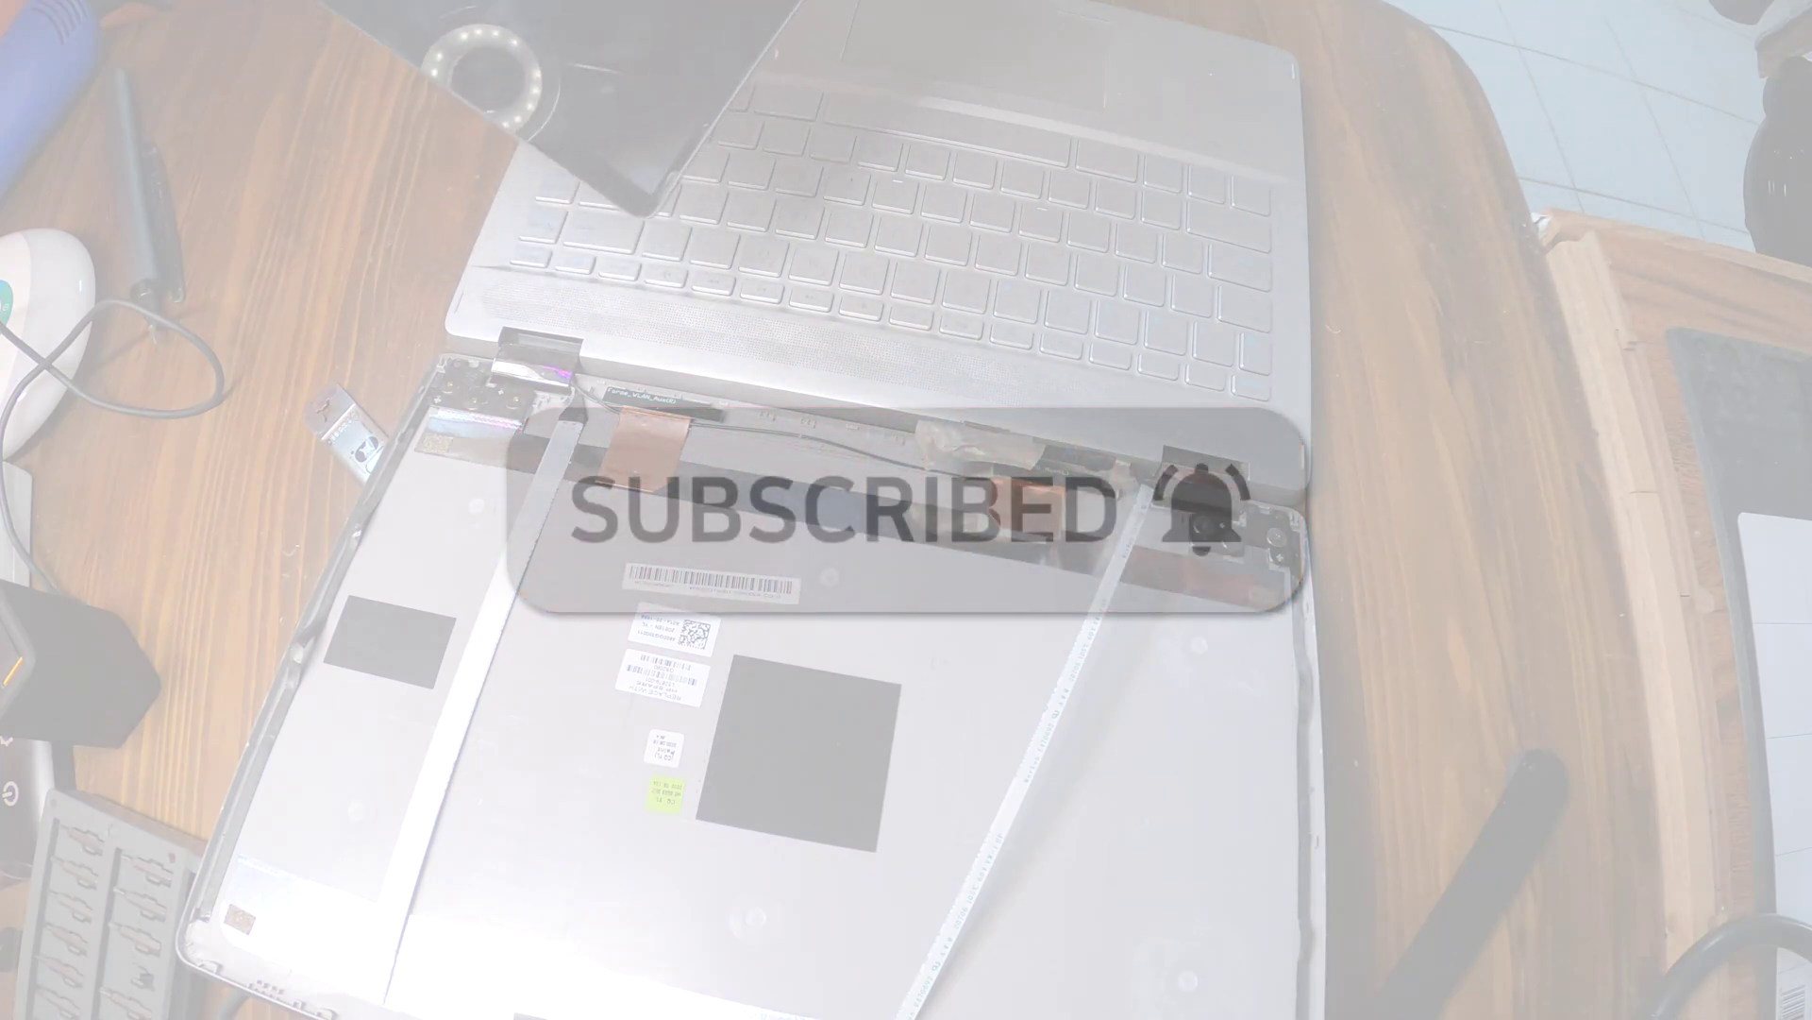